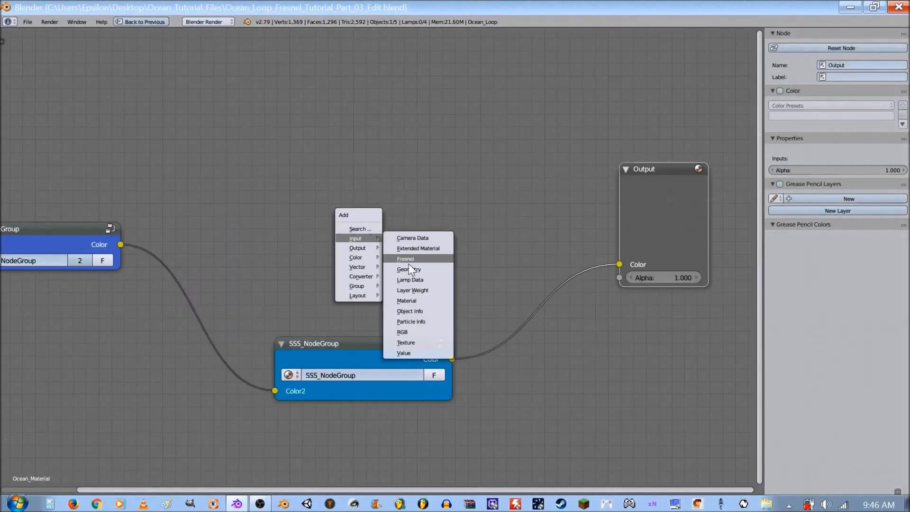
- Add a Fresnel node and a MixRGB node between the SSS group and Output
left_click(405, 258)
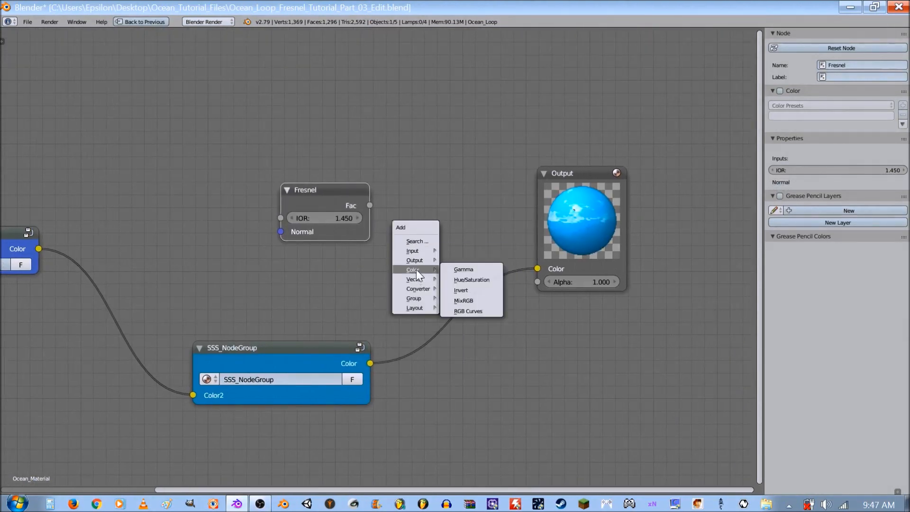
left_click(463, 300)
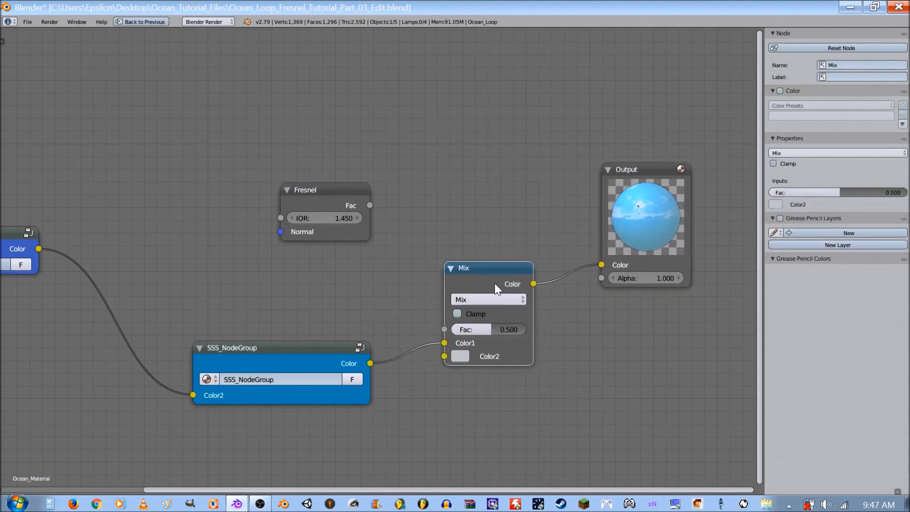
- Nudge the Mix node into place and link Fresnel Fac to the Mix factor
left_click_drag(488, 267, 495, 265)
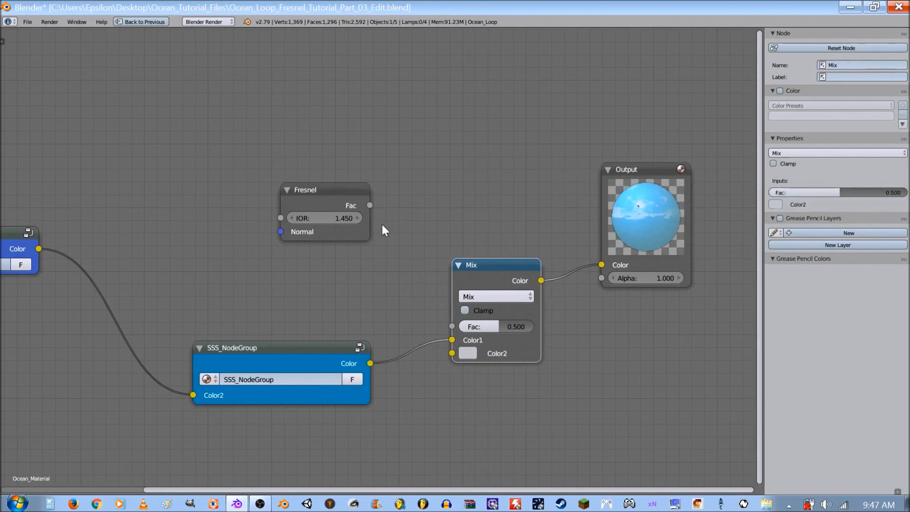
left_click_drag(370, 205, 451, 326)
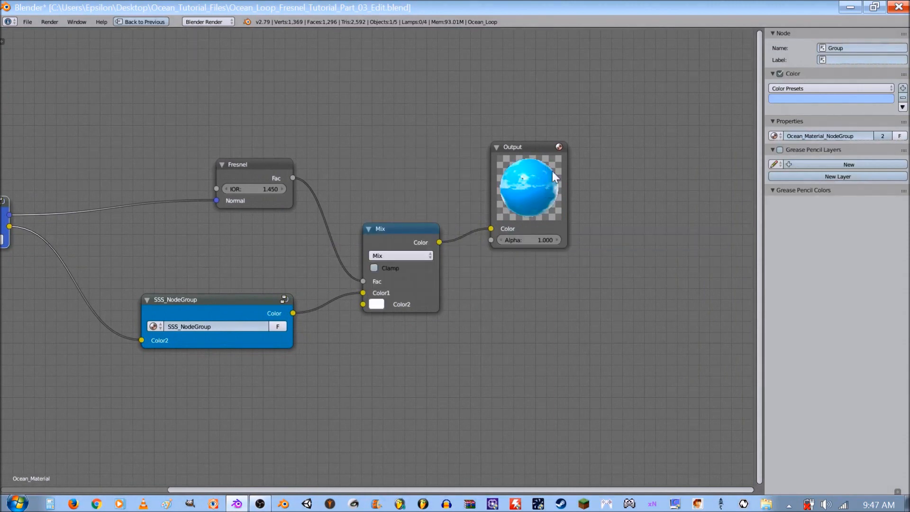
- Select the Fresnel node and set the Mix node's Color2 to red
left_click(238, 165)
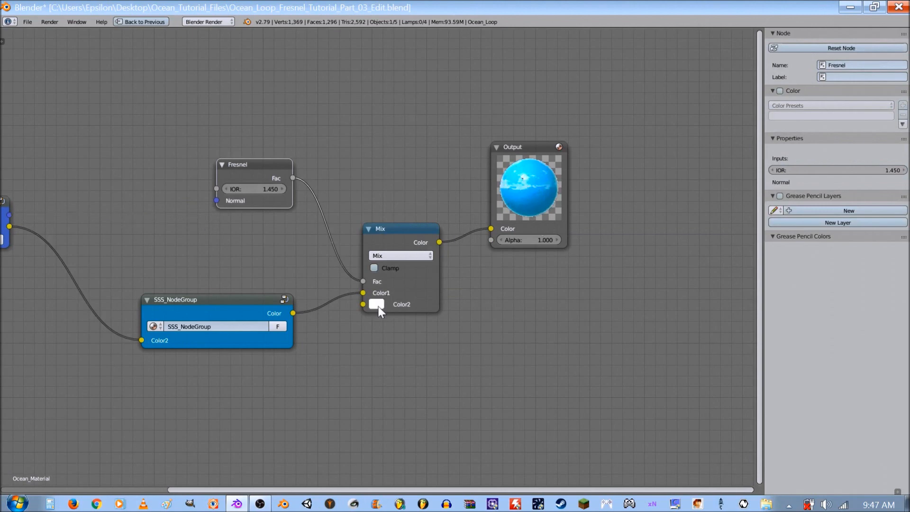
left_click(375, 304)
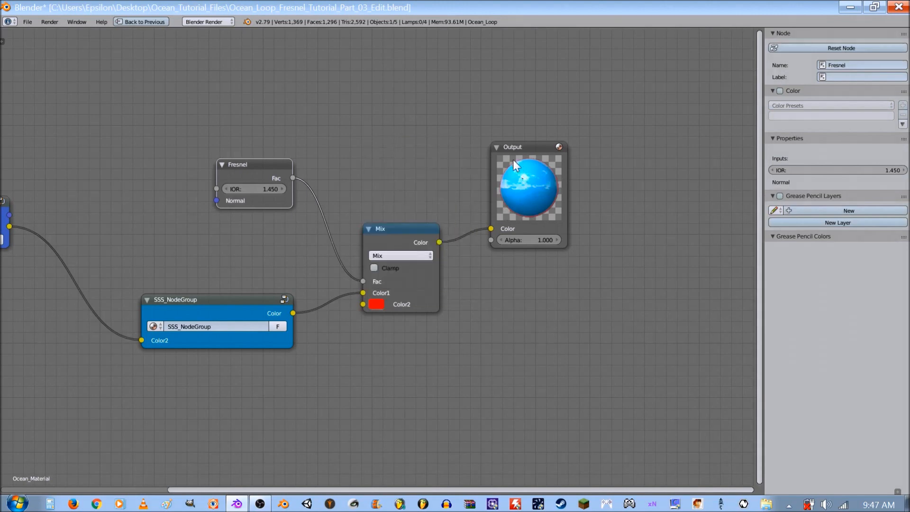
mouse_move(534, 168)
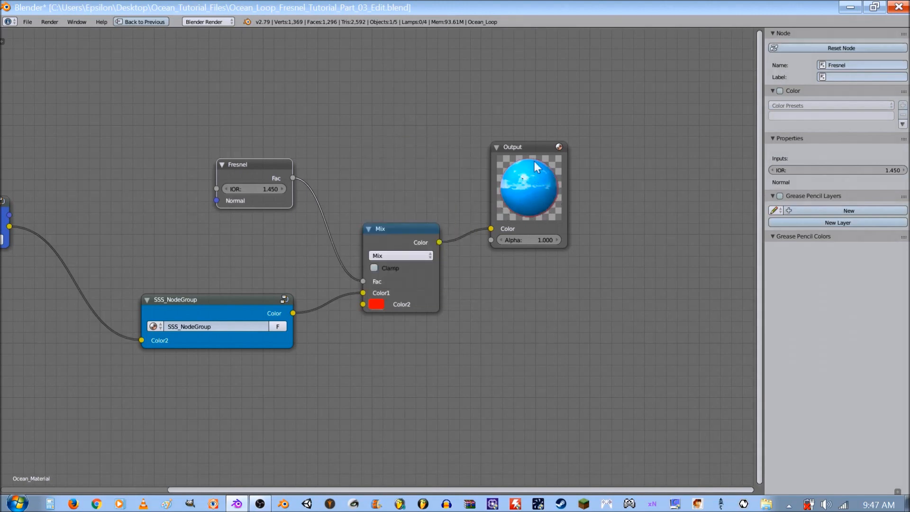
left_click(400, 228)
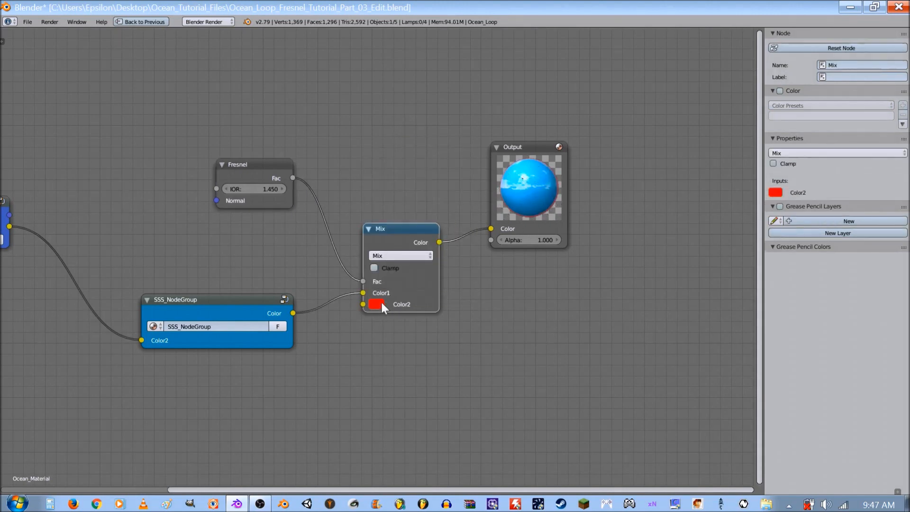
- Set the Mix node's Color2 back to white
left_click(375, 304)
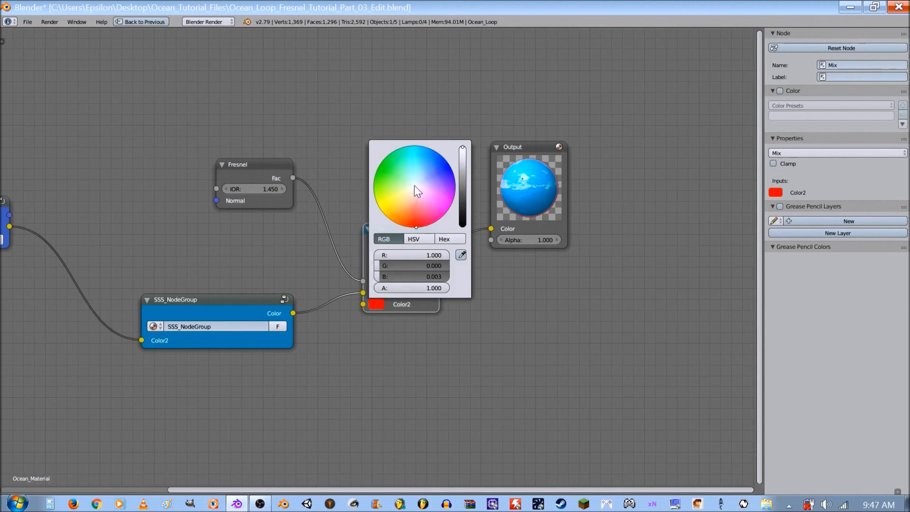
left_click(414, 186)
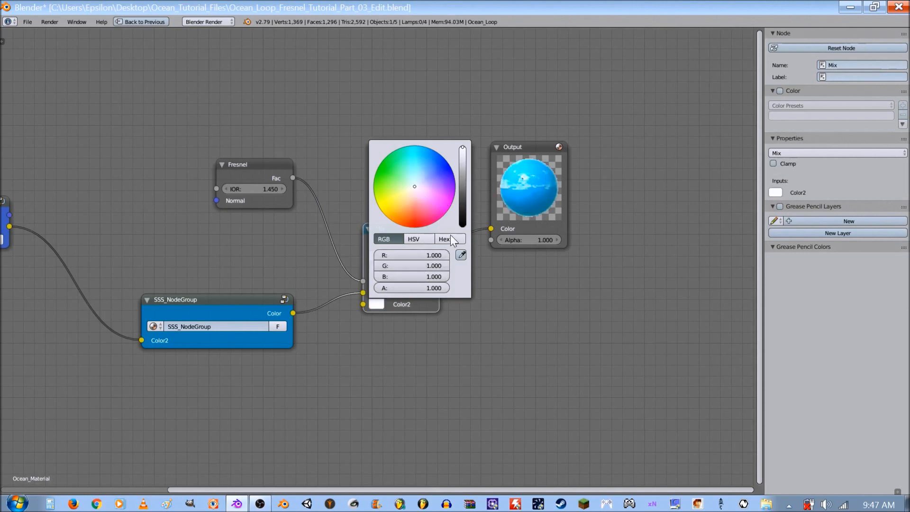
left_click(449, 279)
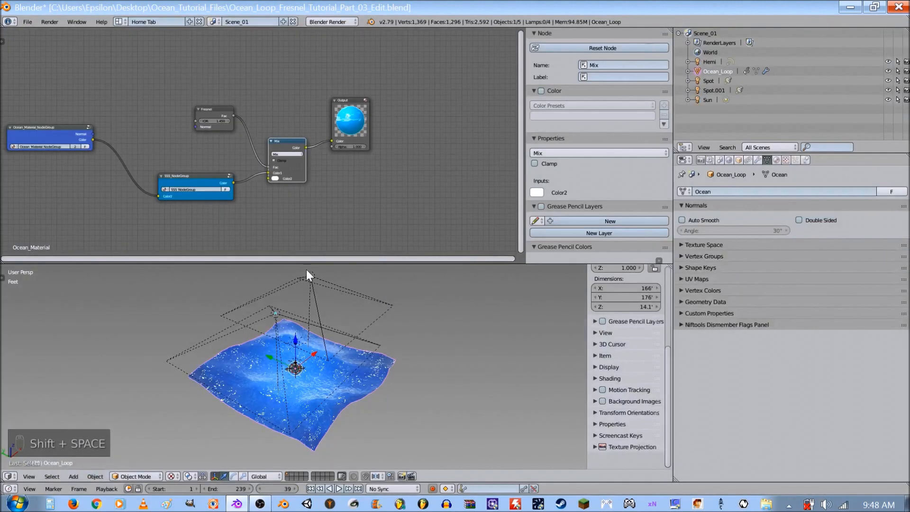
- Maximize the node editor with Shift+Space and connect the group's Normal to Fresnel Normal
key("shift+space")
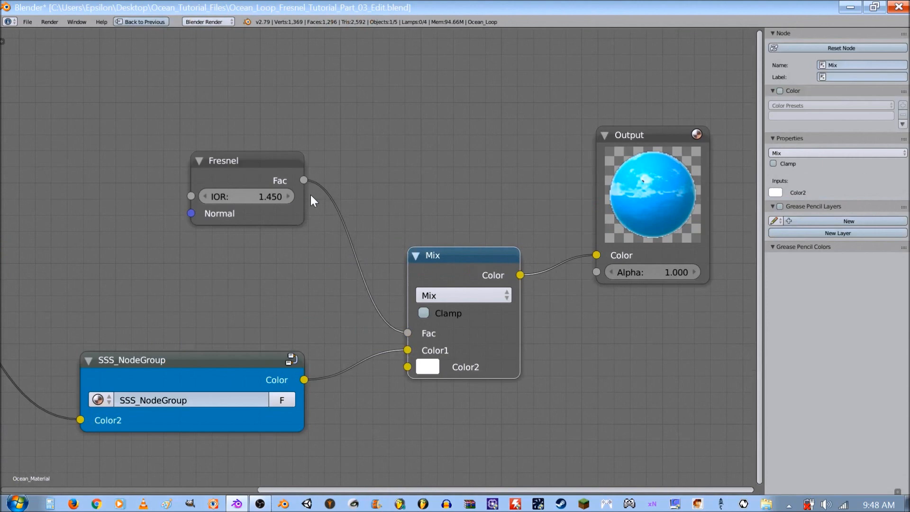
mouse_move(258, 204)
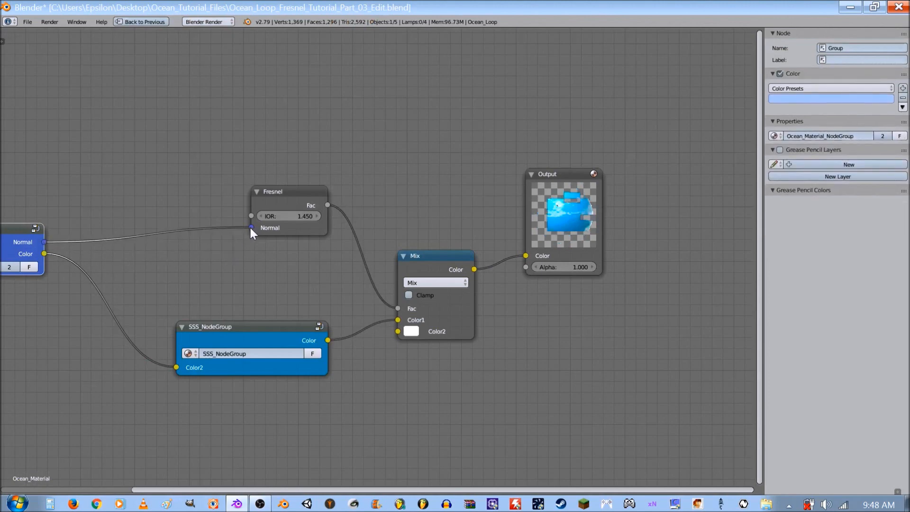
left_click(414, 233)
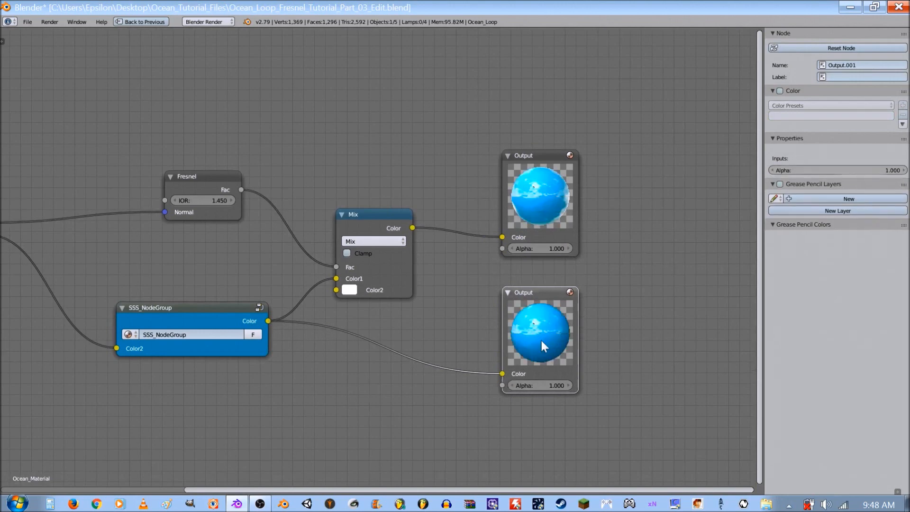
mouse_move(432, 357)
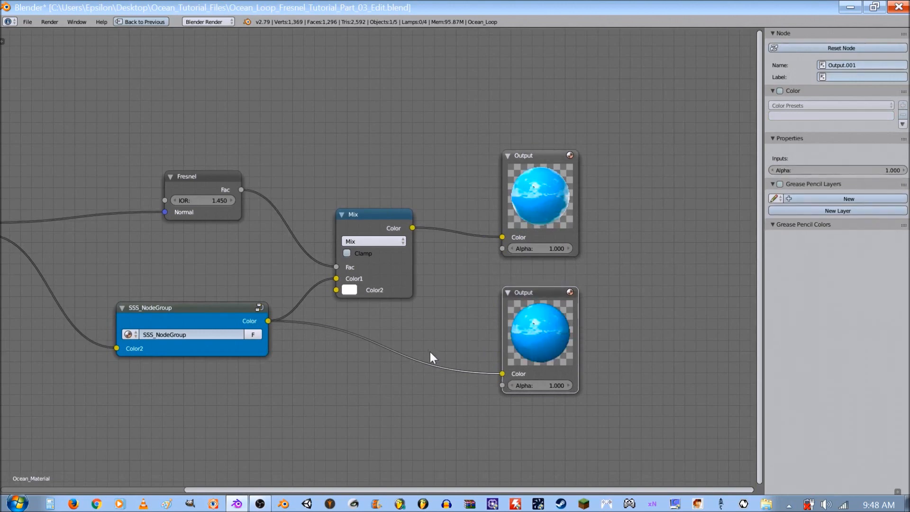